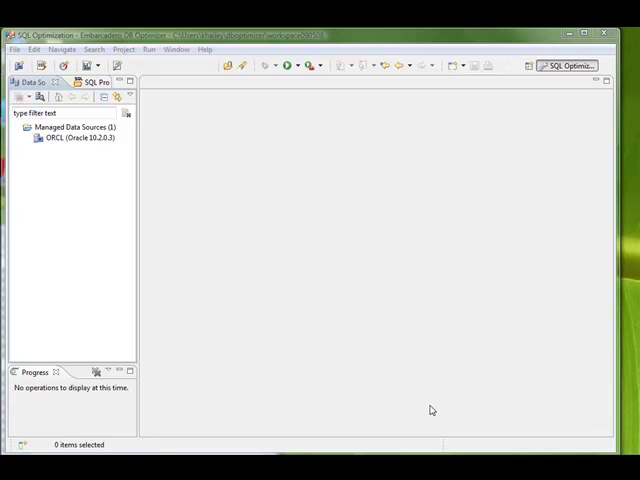
mouse_move(456, 400)
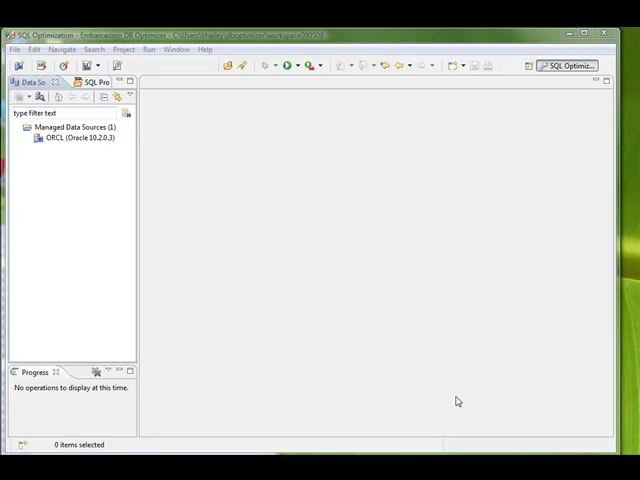
mouse_move(464, 324)
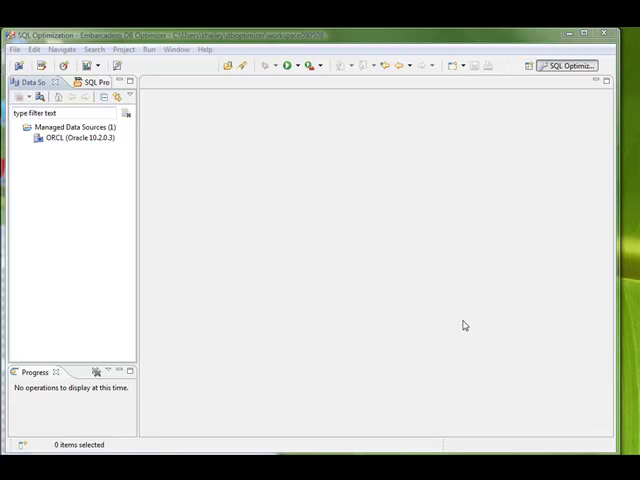
mouse_move(304, 272)
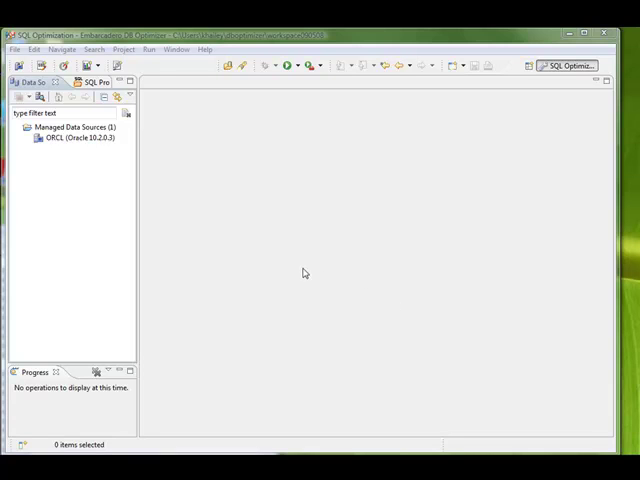
mouse_move(280, 268)
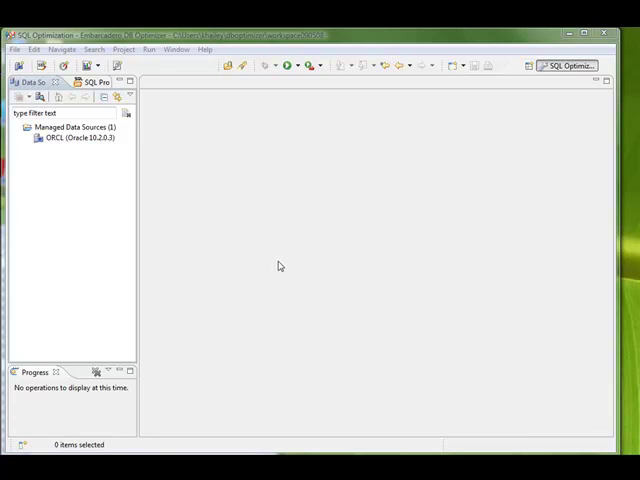
mouse_move(236, 160)
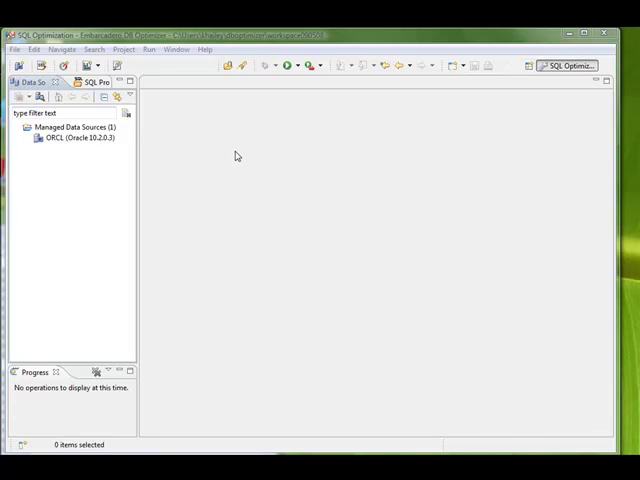
mouse_move(180, 78)
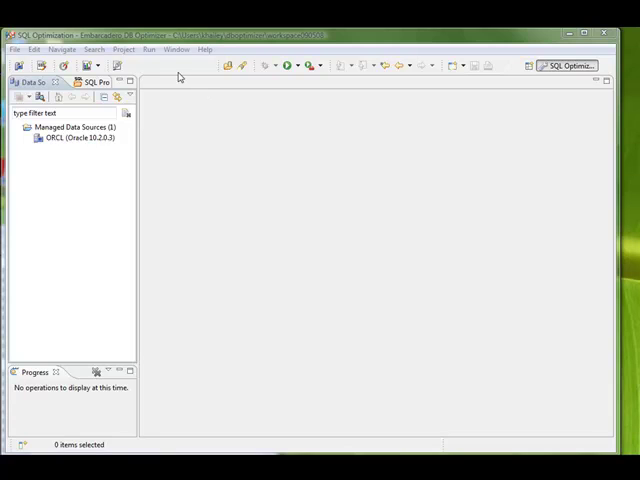
mouse_move(170, 84)
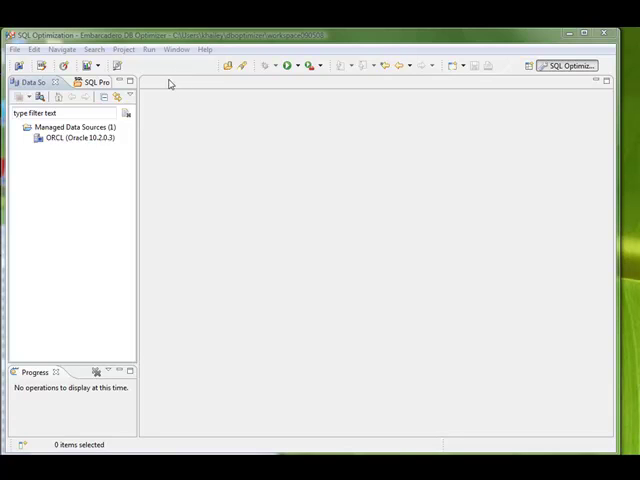
mouse_move(72, 66)
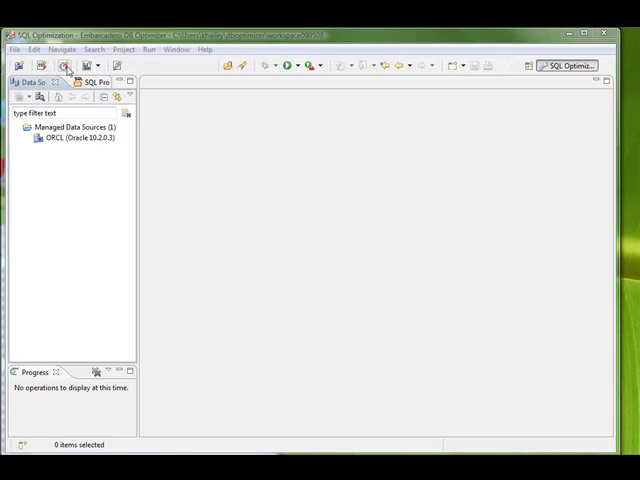
mouse_move(64, 72)
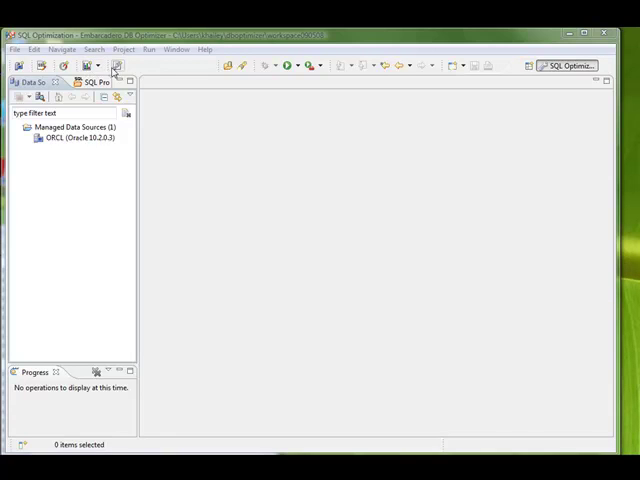
mouse_move(68, 76)
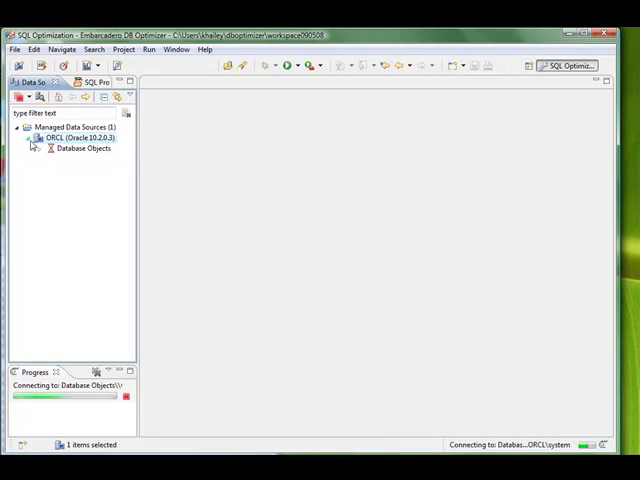
Step: Collapse the expanded ORCL data source node in the Data Source Explorer
left_click(52, 148)
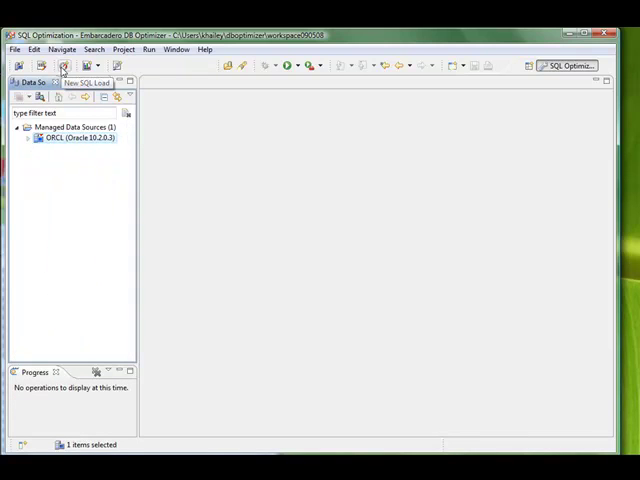
Step: Create an ORCL insert-commit load test limited to 1000 executions with sleeps disabled
left_click(64, 64)
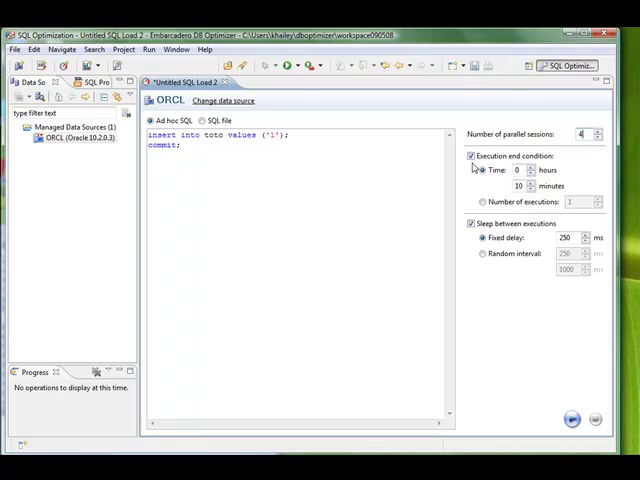
left_click(482, 202)
type("000")
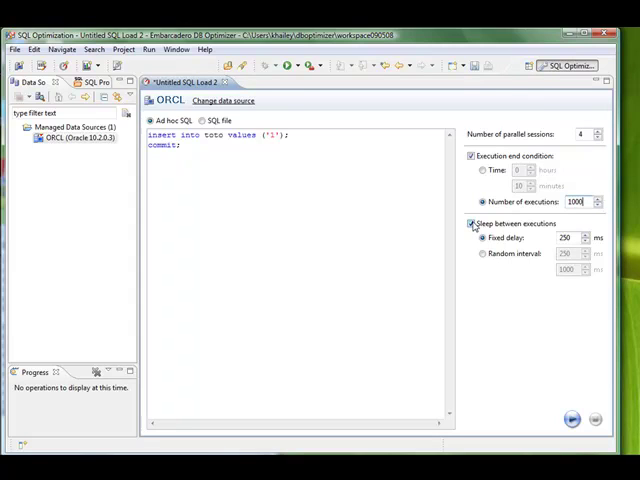
left_click(472, 224)
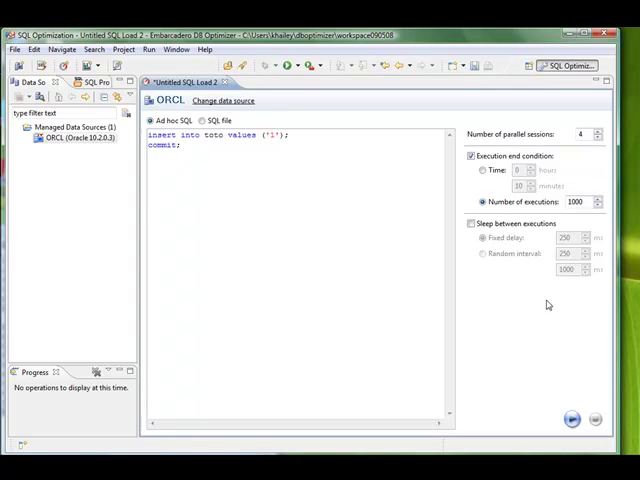
mouse_move(546, 312)
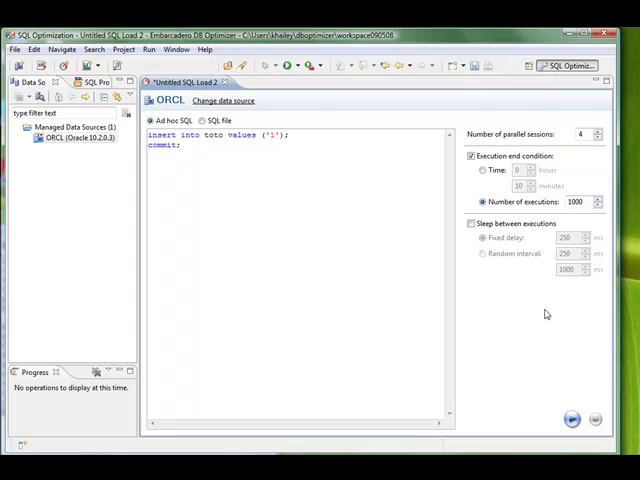
mouse_move(572, 420)
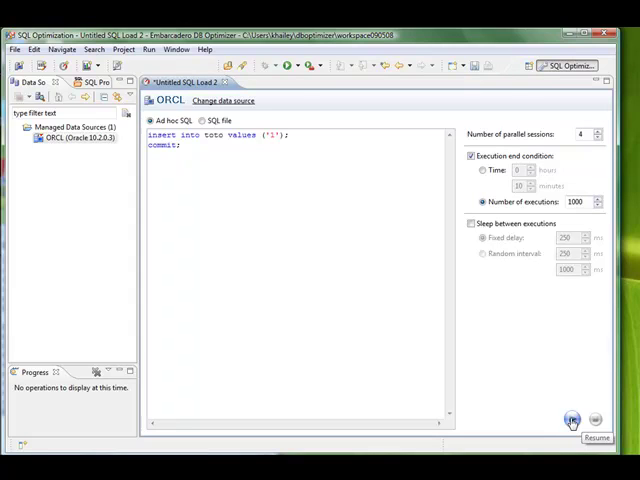
mouse_move(552, 388)
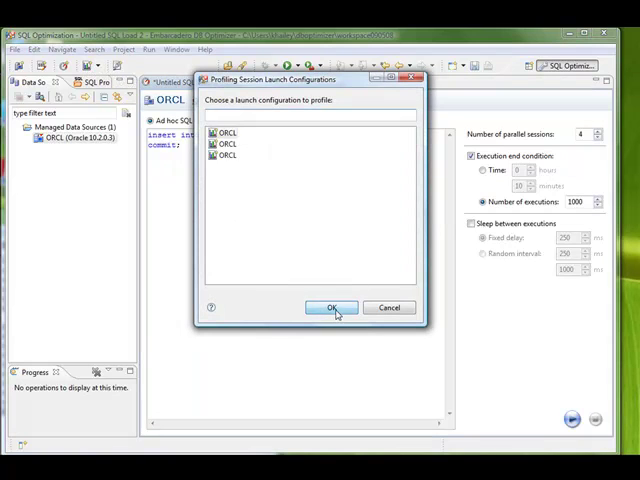
Step: Confirm the ORCL profiling configuration and run the insert load test
left_click(332, 308)
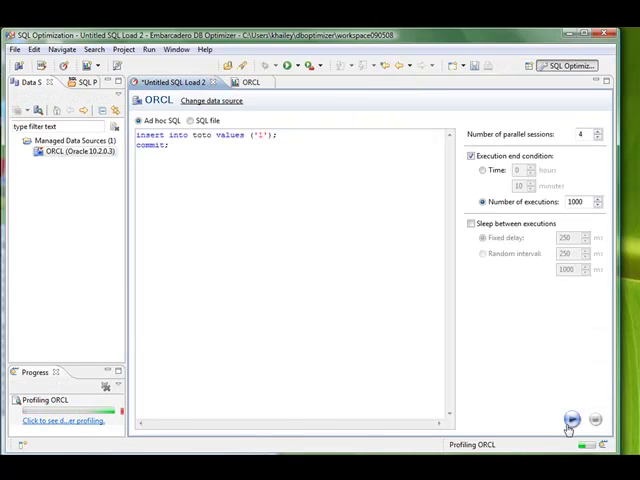
left_click(572, 416)
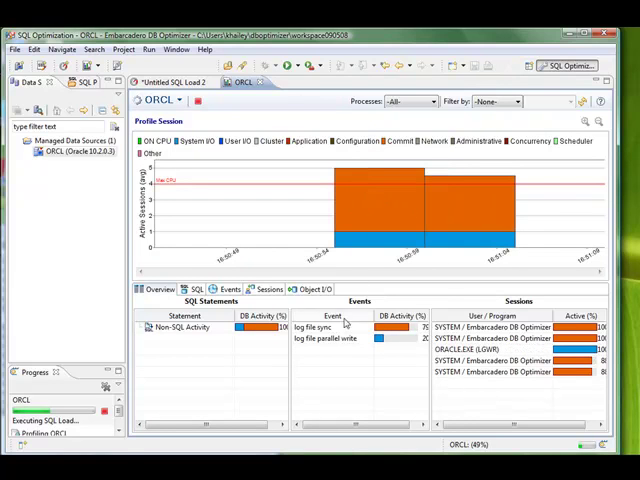
mouse_move(322, 326)
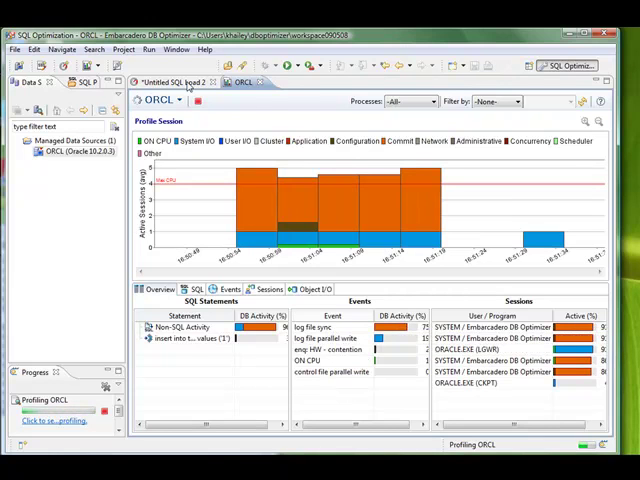
Step: Limit Untitled SQL Load 3 to 10 executions with sleep between executions disabled
left_click(180, 82)
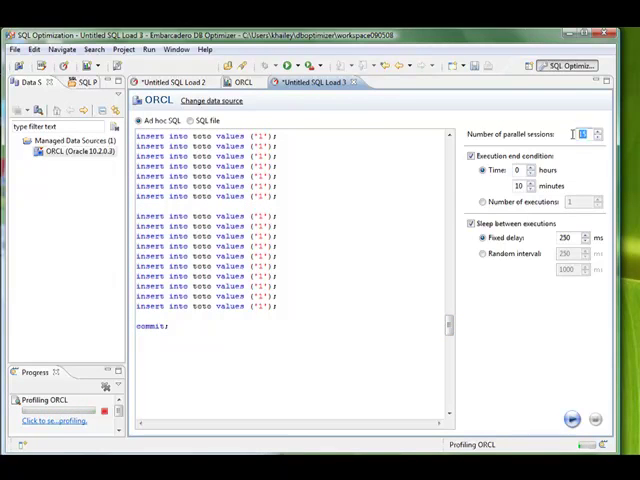
left_click(484, 200)
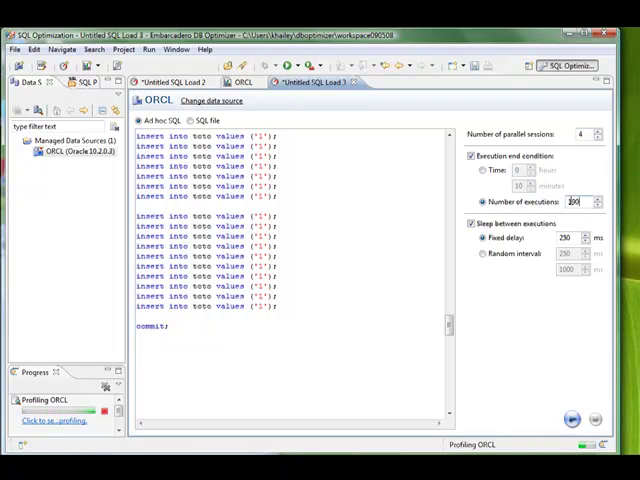
triple_click(576, 202)
type("10")
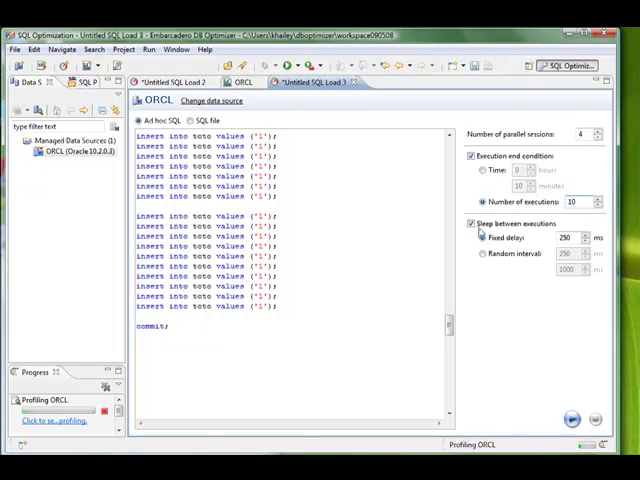
left_click(472, 224)
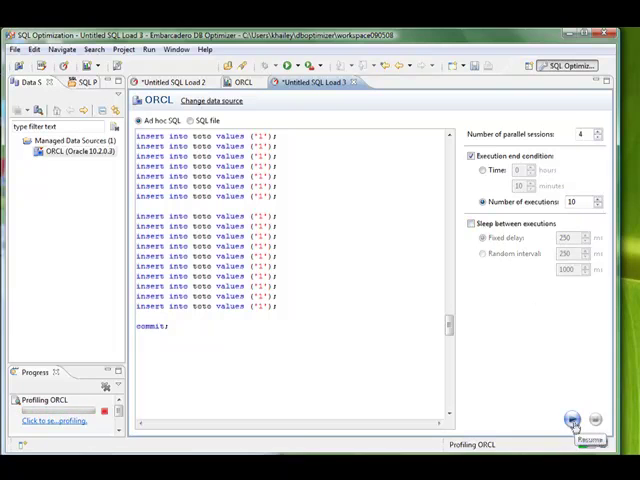
Step: Start the batched-commit load test so its activity spike appears in the ORCL profile
left_click(572, 418)
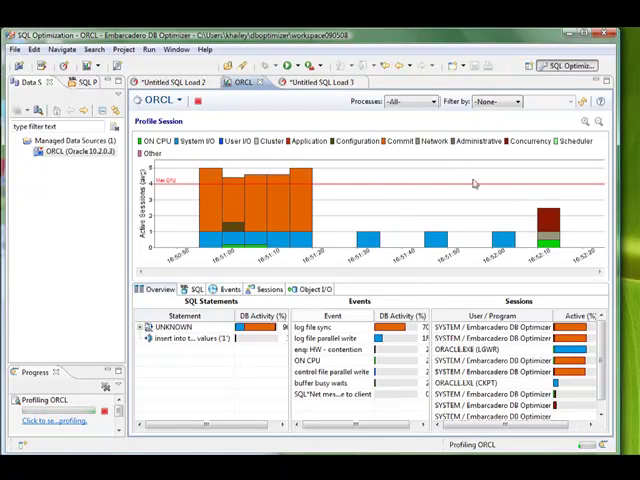
mouse_move(528, 236)
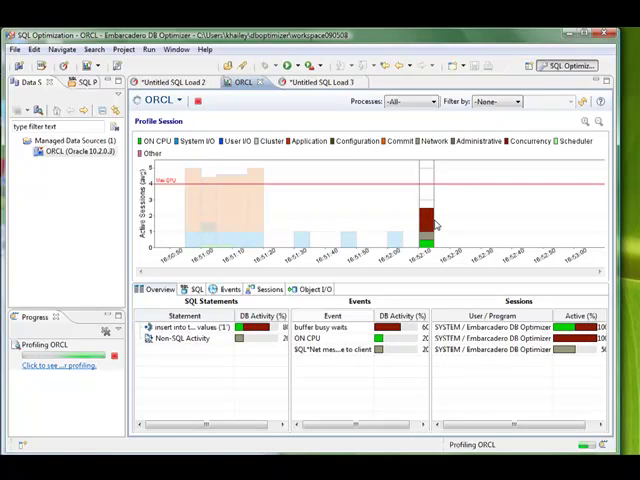
Step: Select the load's spike time slice and show details for the buffer busy waits event
left_click(340, 348)
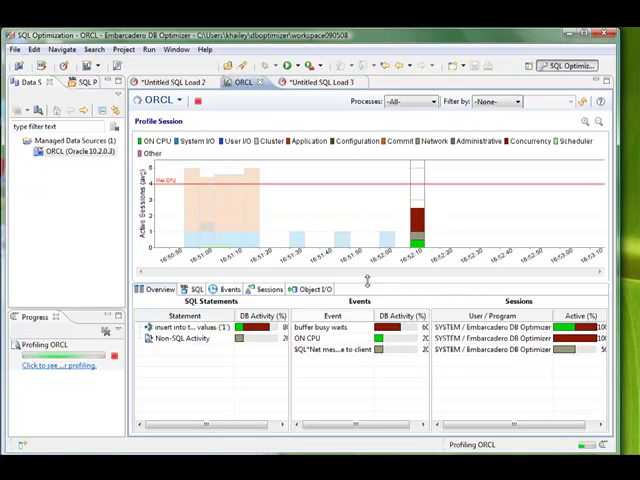
left_click(324, 328)
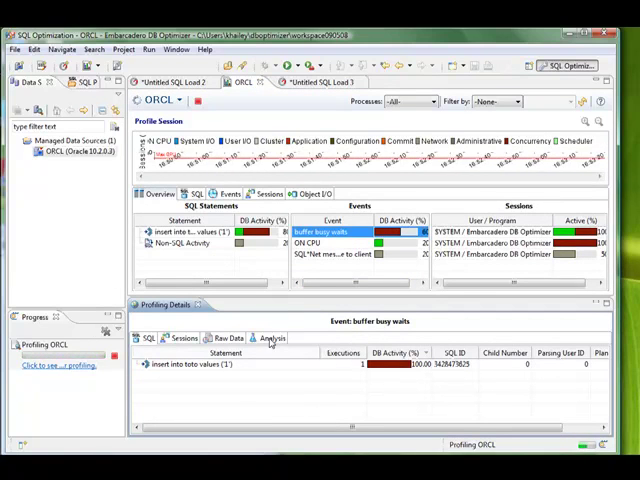
Step: Show the Objects view listing the TOTO table data block behind the buffer busy waits
left_click(272, 338)
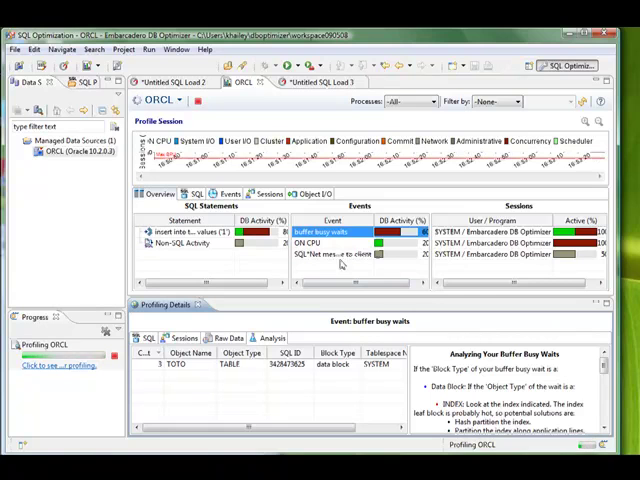
mouse_move(320, 232)
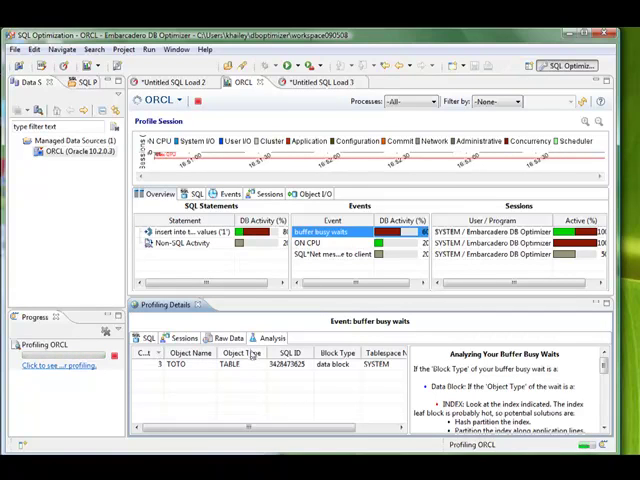
mouse_move(342, 372)
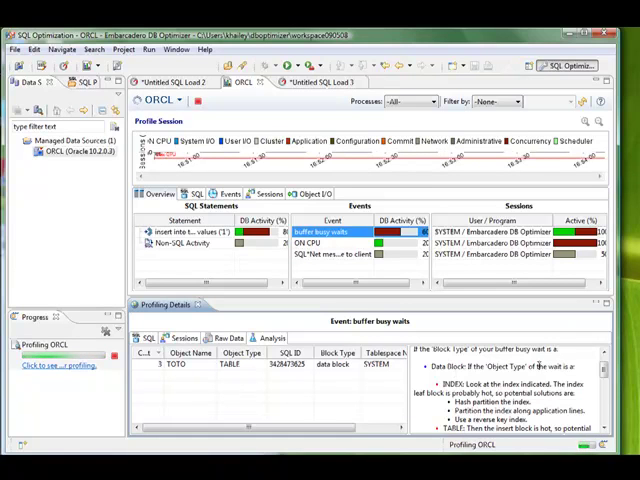
scroll("down", 3)
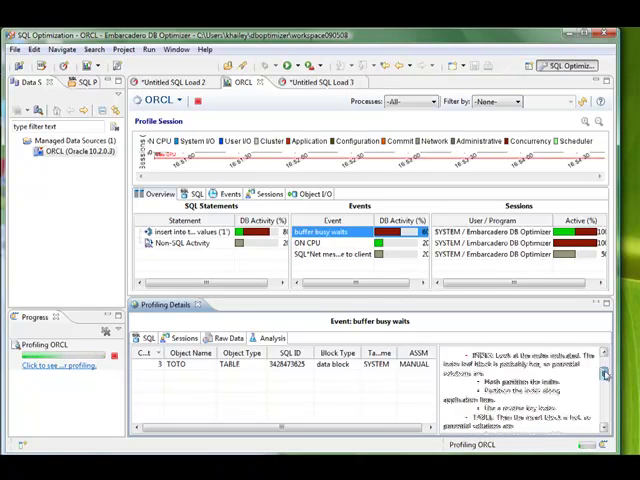
scroll("down", 3)
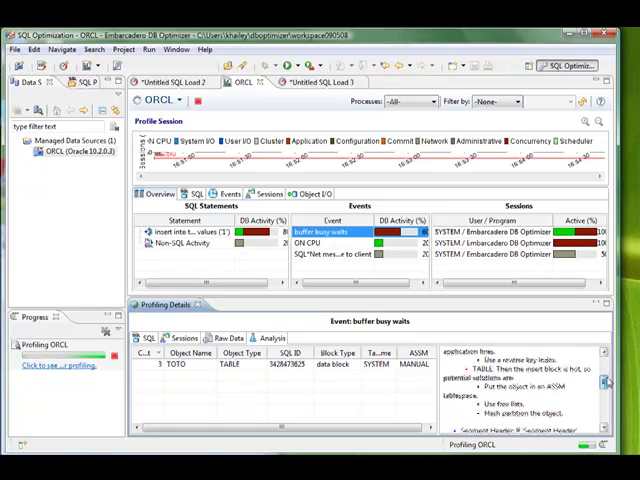
scroll("up", 3)
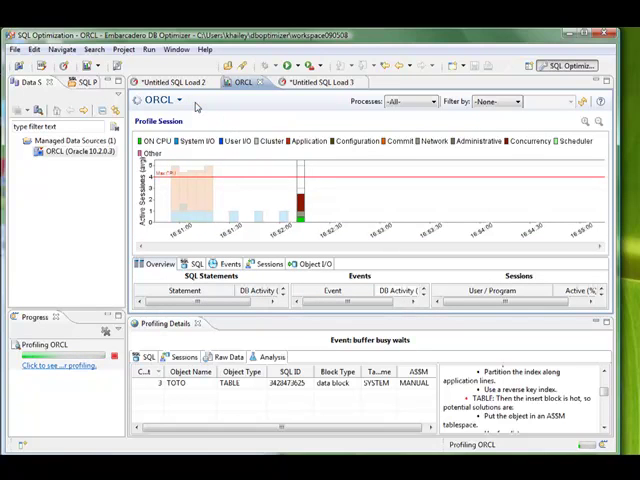
mouse_move(256, 164)
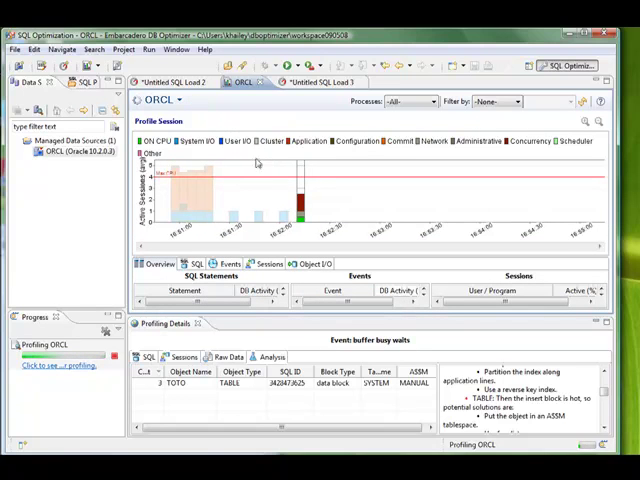
mouse_move(308, 196)
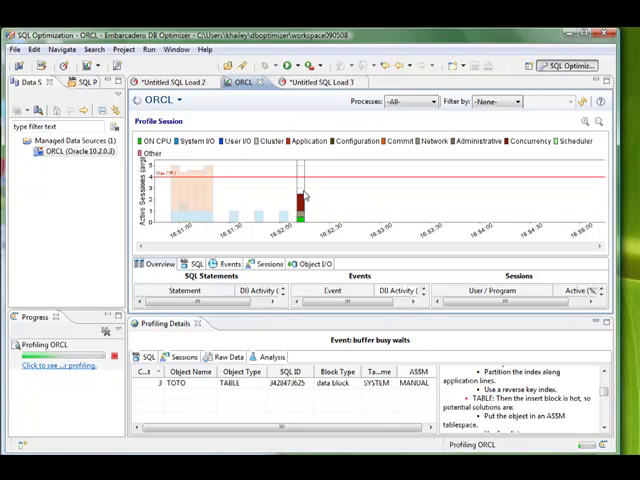